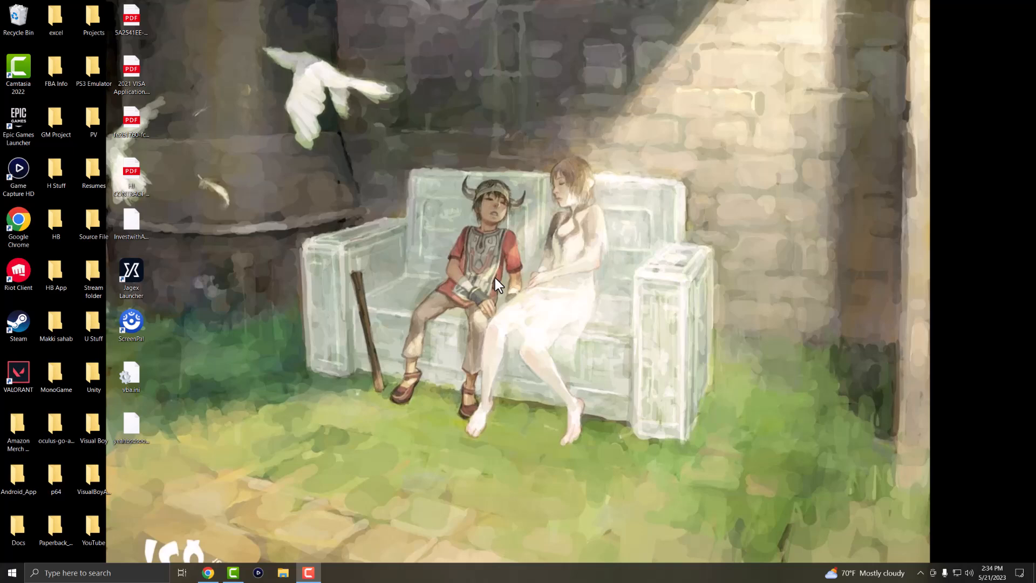
mouse_move(492, 302)
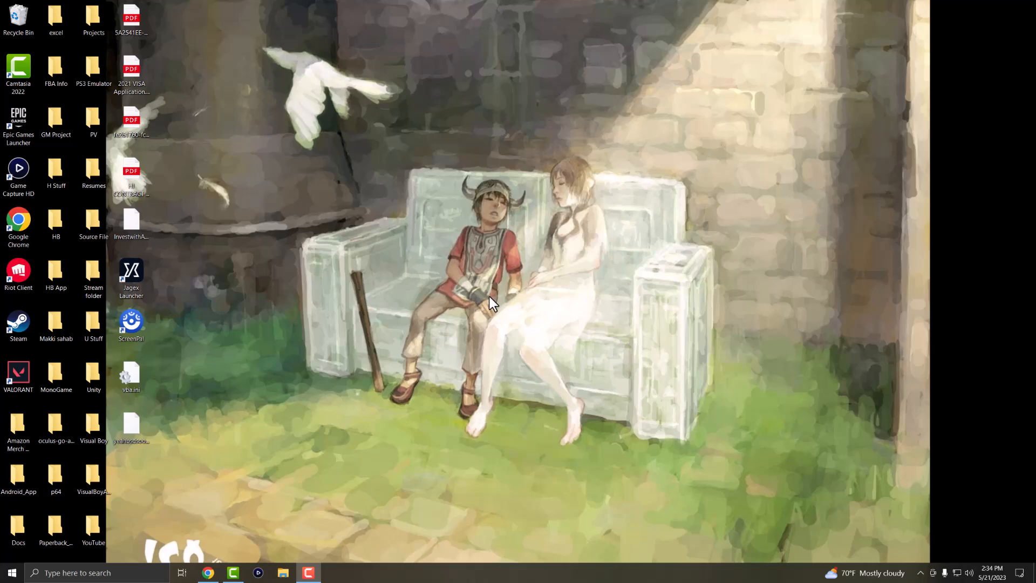
Delete only the DirectX Shader Cache files (389 KB) from drive C: and confirm permanent deletion.
left_click(96, 571)
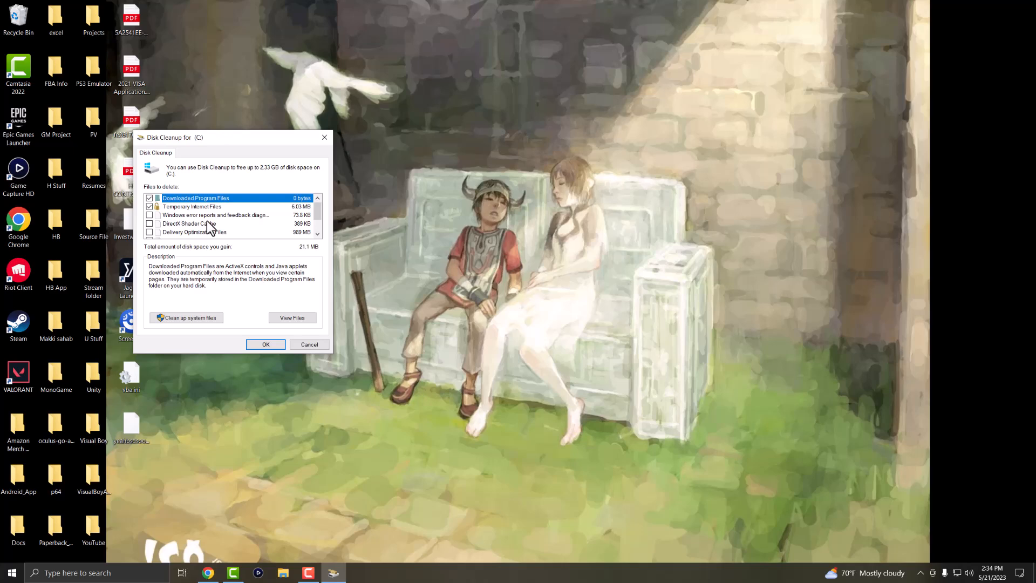
mouse_move(196, 146)
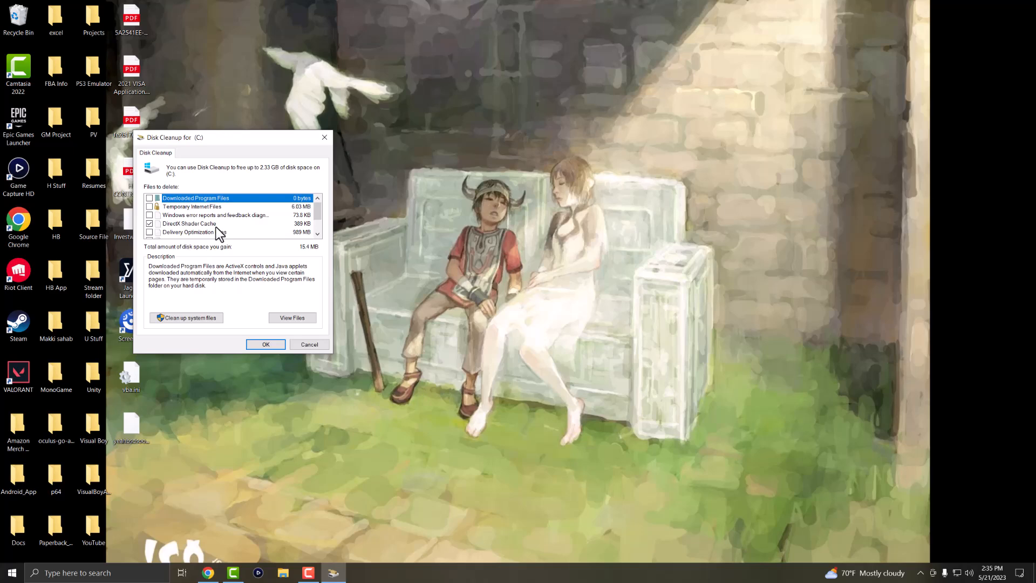
scroll("down", 3)
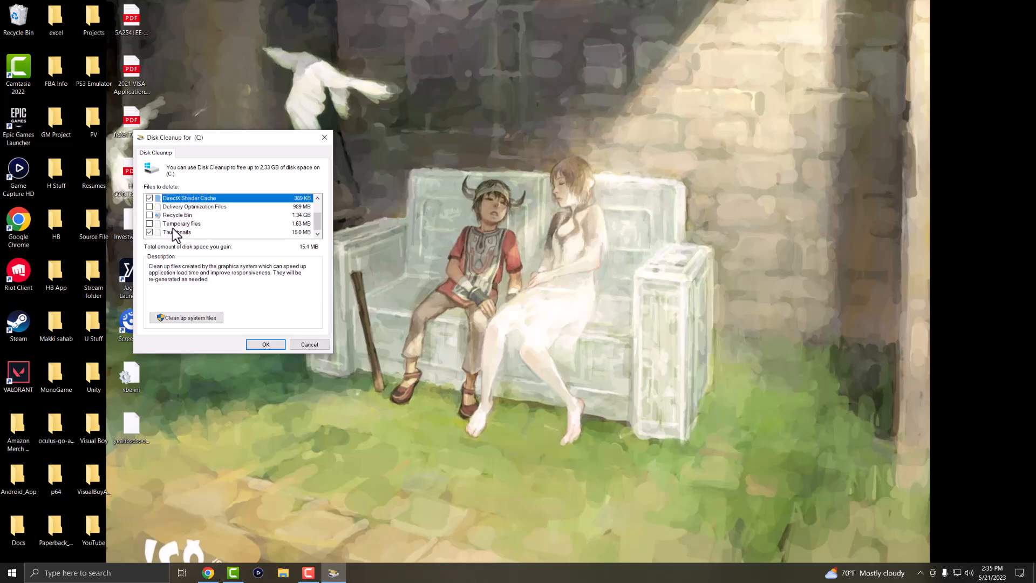
scroll("up", 3)
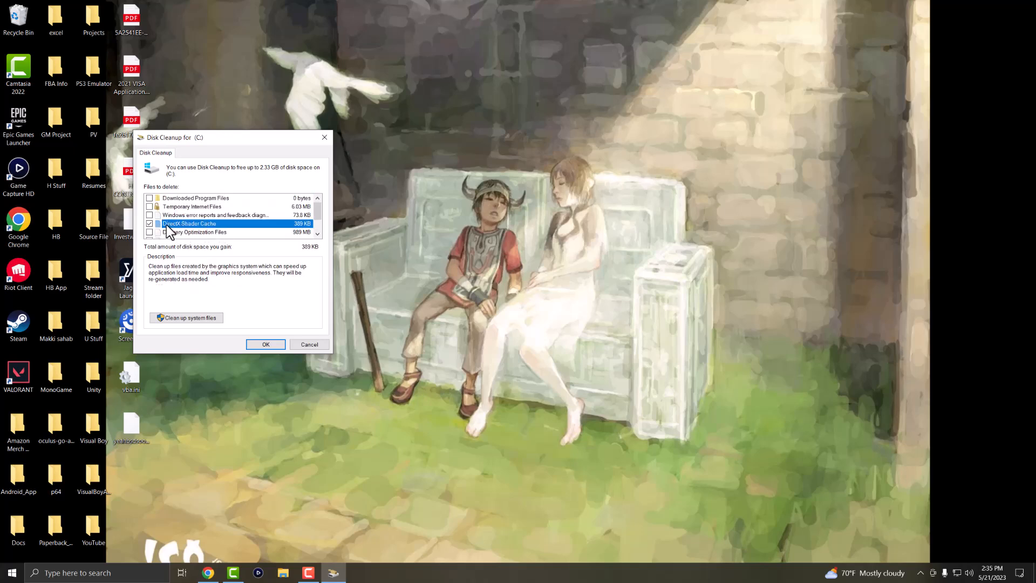
left_click(265, 344)
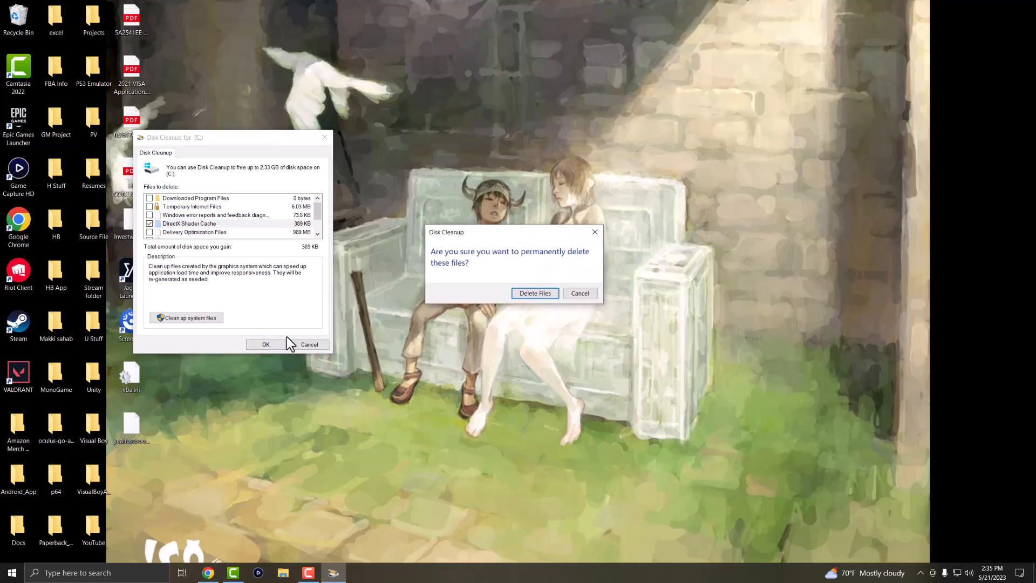
left_click(534, 293)
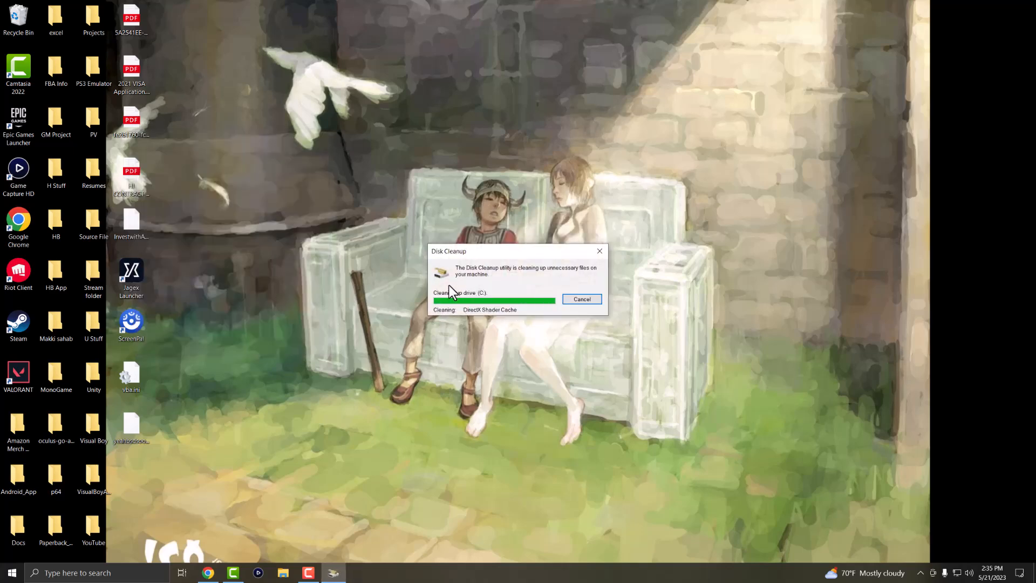